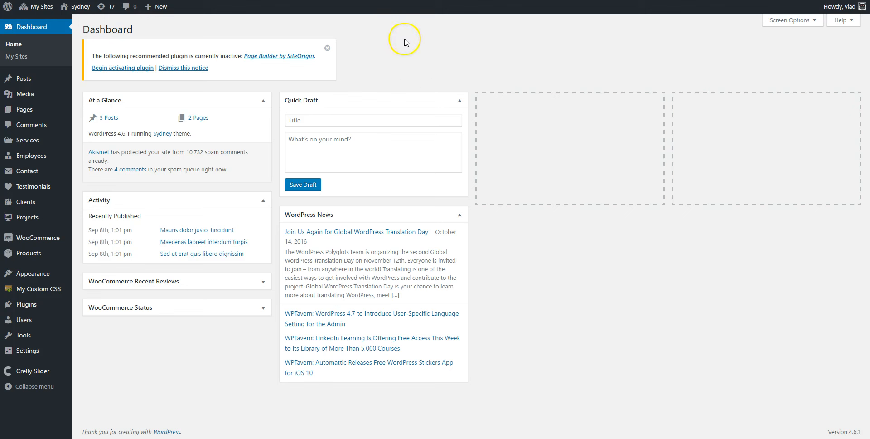
mouse_move(237, 27)
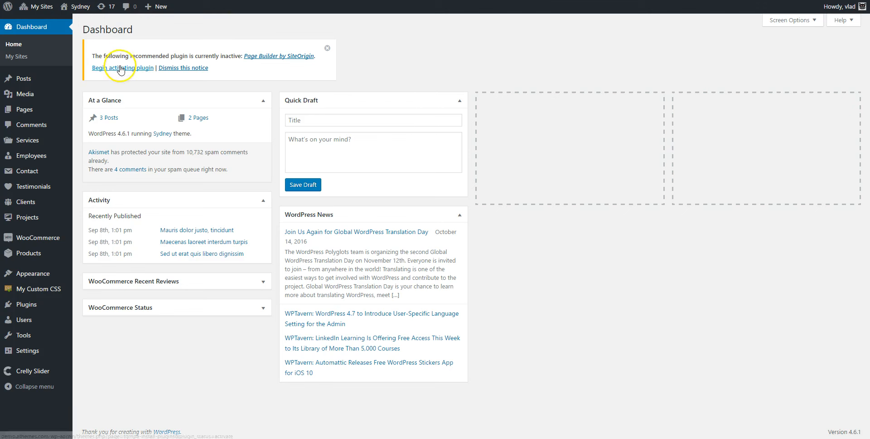
Activate the Page Builder by SiteOrigin plugin from the dashboard notice
click(121, 68)
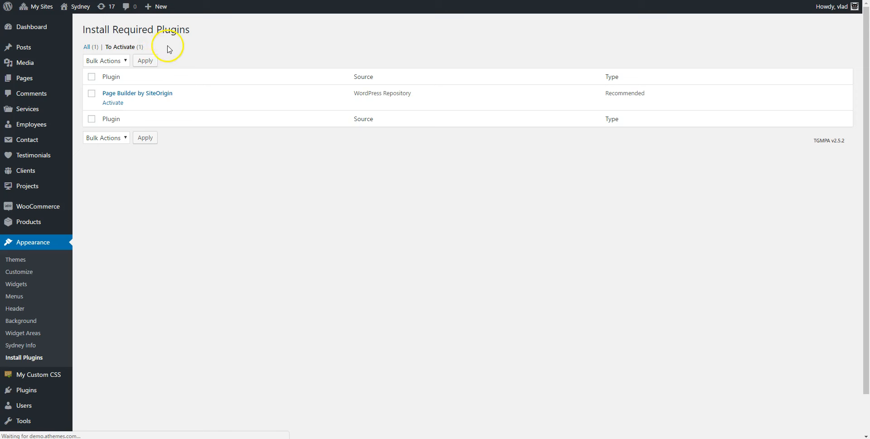
click(113, 102)
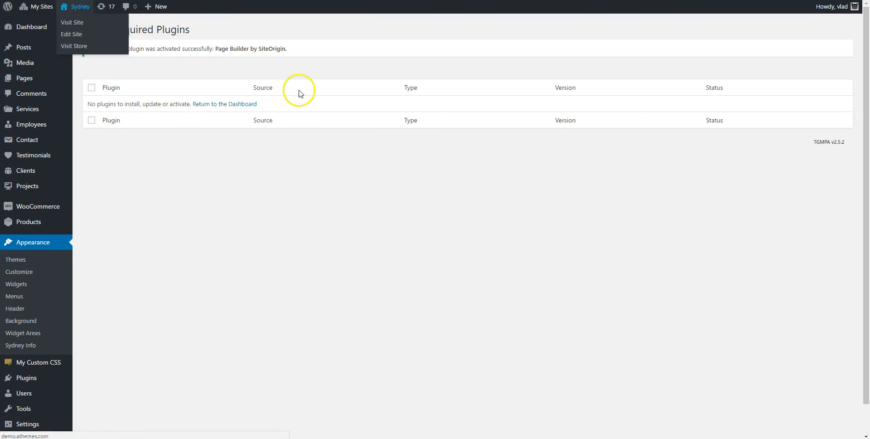
Visit the live Sydney site and look over its homepage with the Welcome slider
click(72, 22)
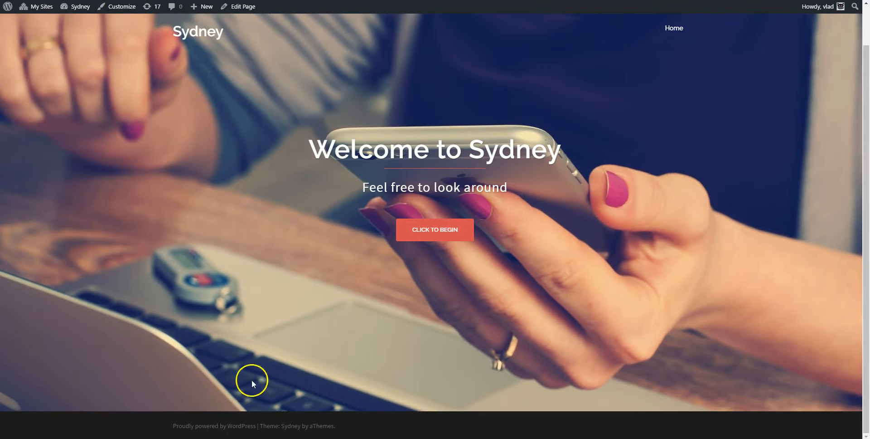
mouse_move(408, 399)
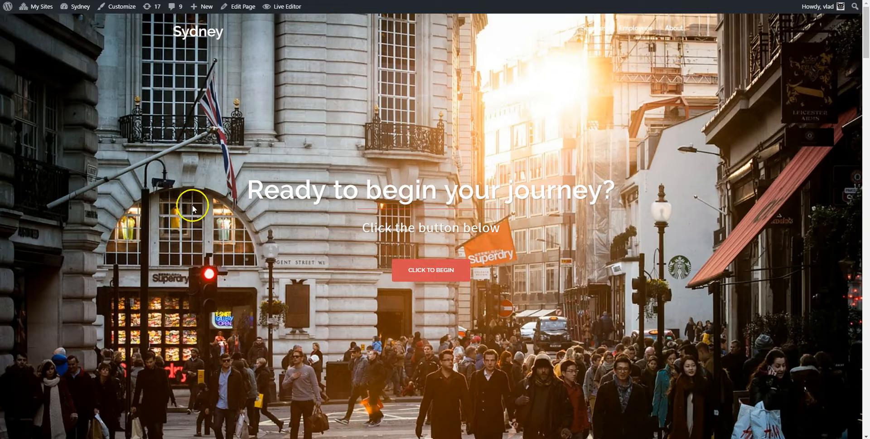
scroll(down, 3)
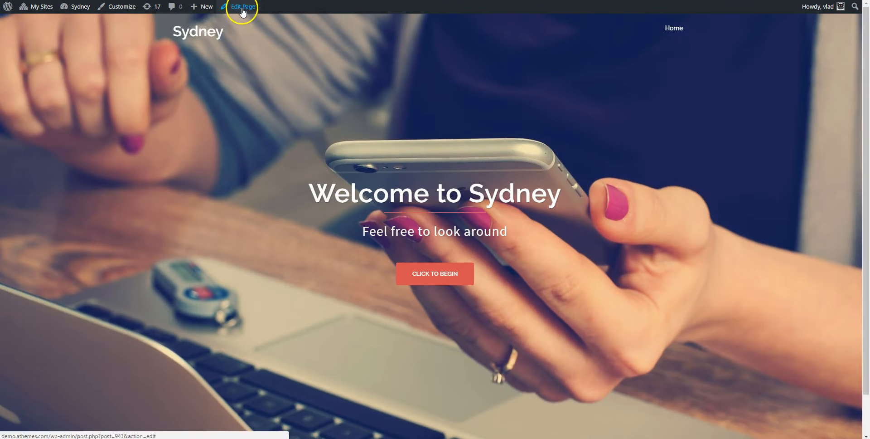
Edit the front page in Page Builder mode and insert an empty 1-column row
click(243, 7)
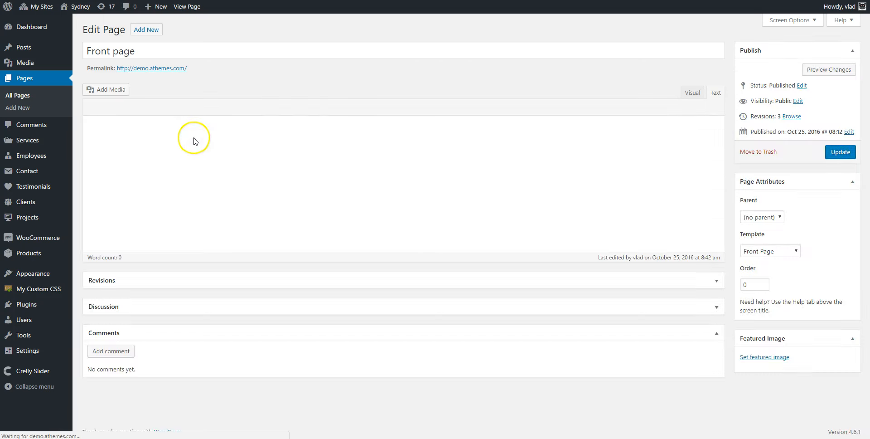
click(672, 93)
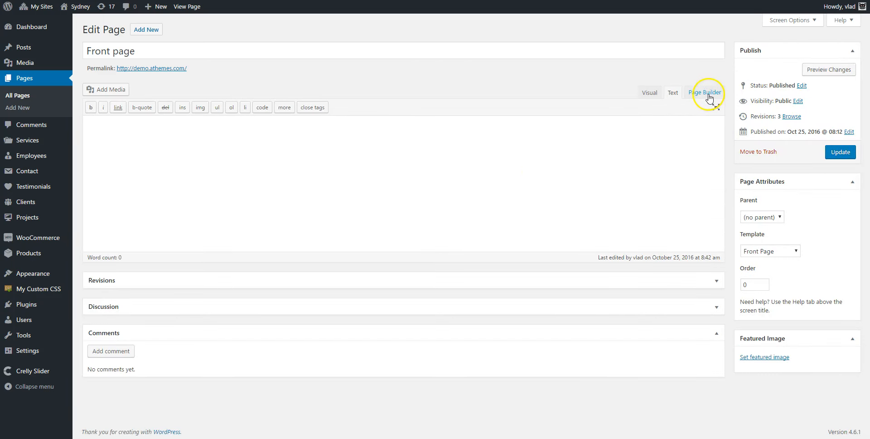
click(707, 92)
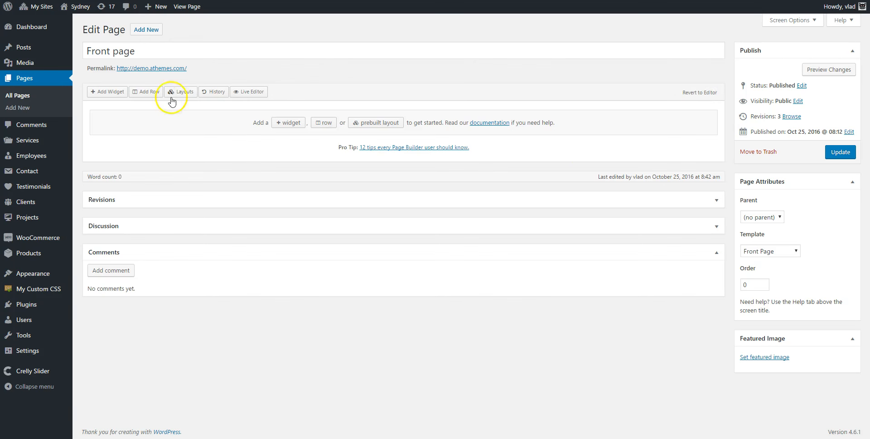
click(145, 91)
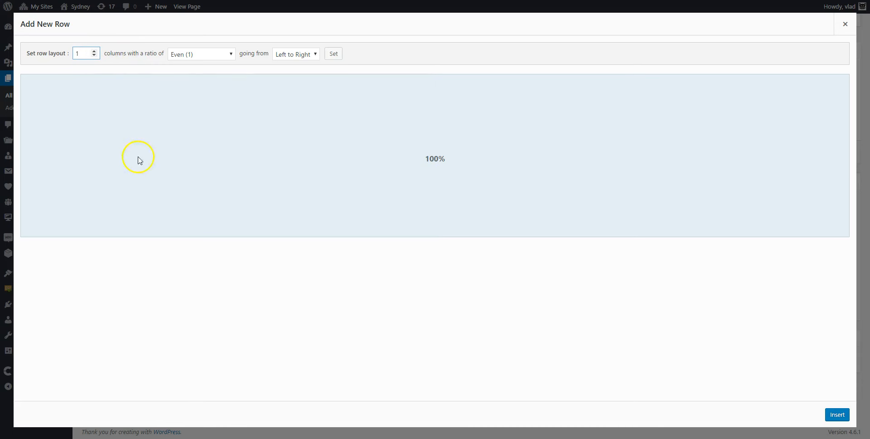
mouse_move(859, 336)
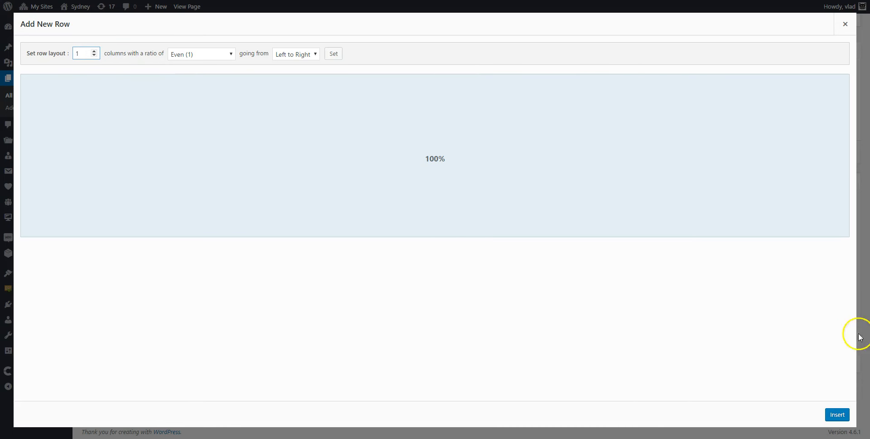
click(844, 24)
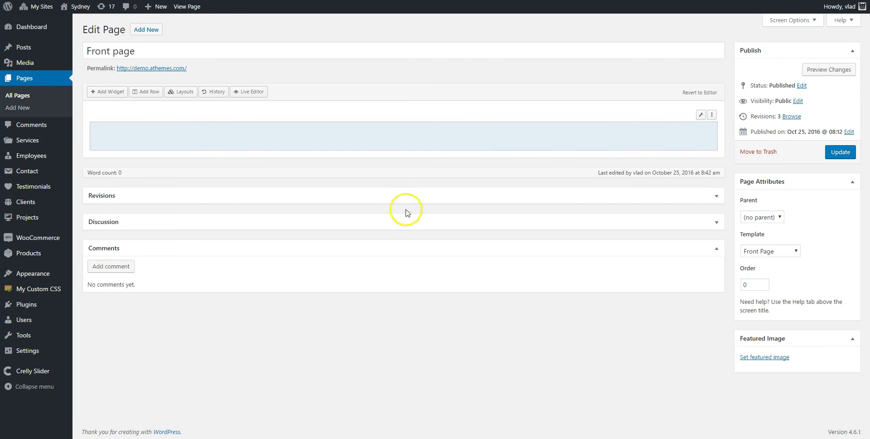
Fill the row with a Sydney FP: Services Type A widget and update the page
click(107, 91)
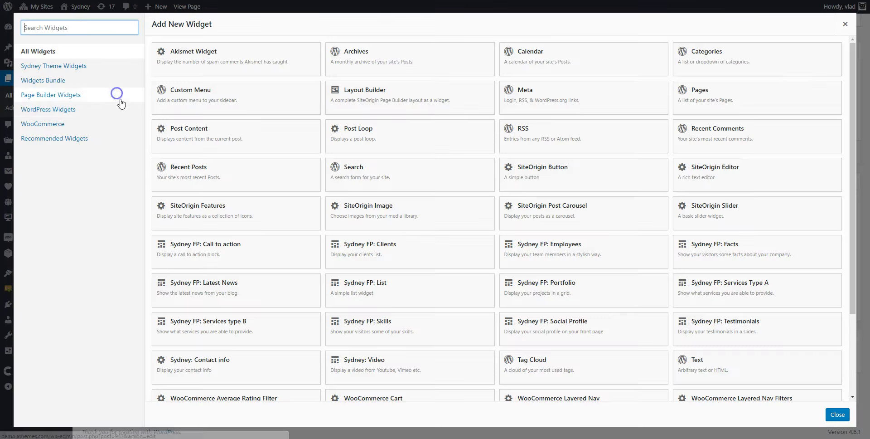
click(53, 65)
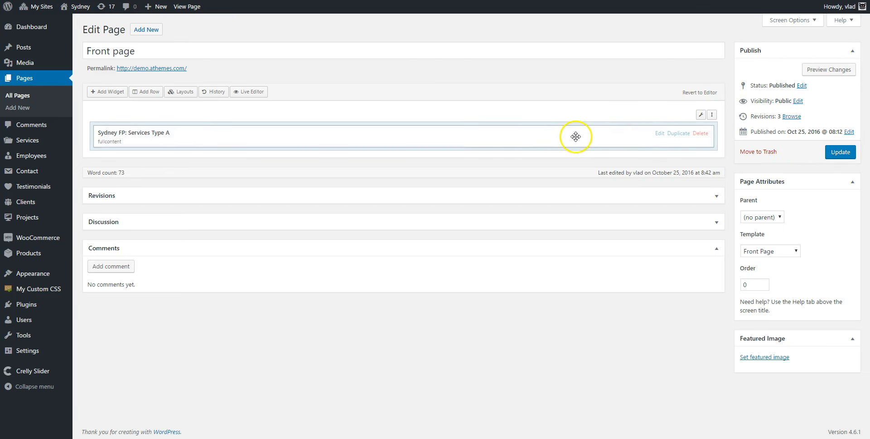
click(839, 151)
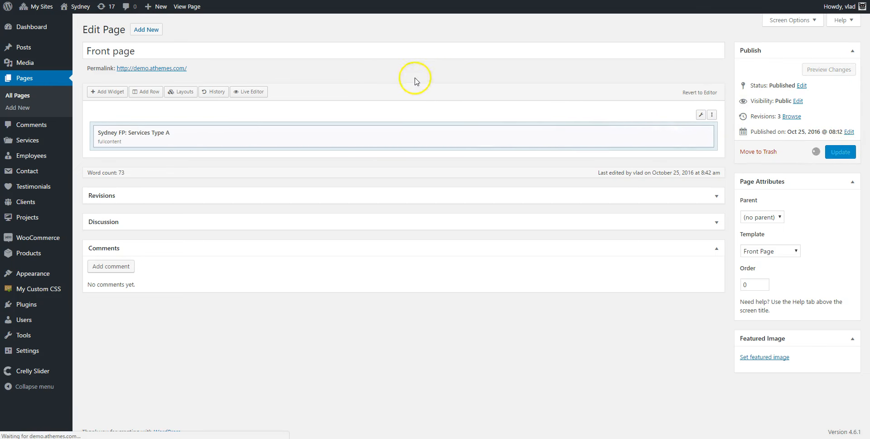
View the updated front page in a new tab showing its six-service section
right_click(186, 7)
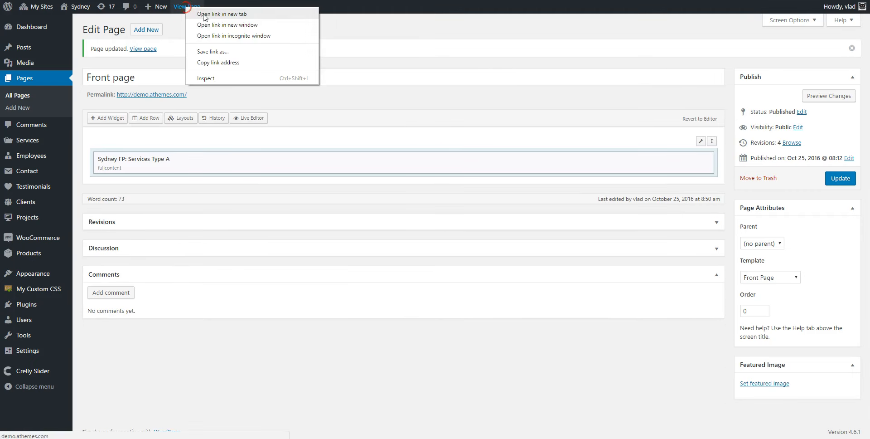
click(221, 14)
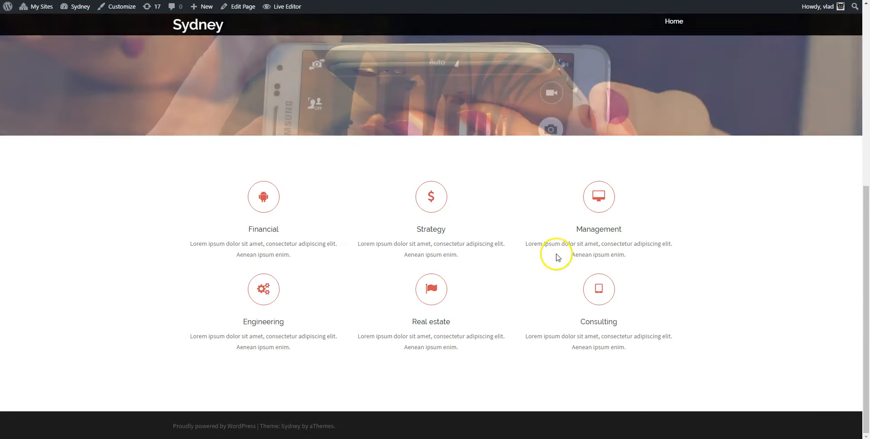
click(243, 6)
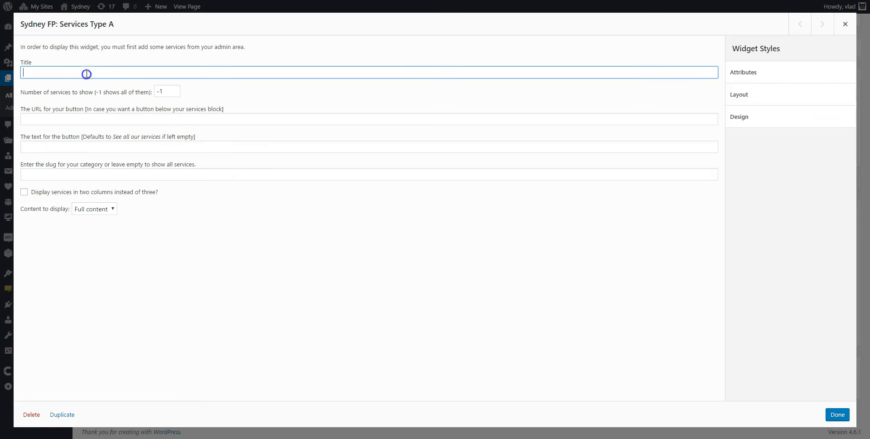
text(Our services)
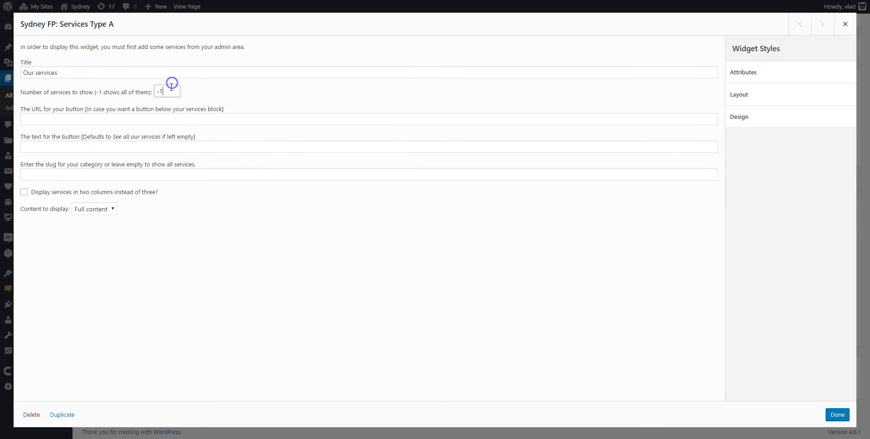
double_click(167, 91)
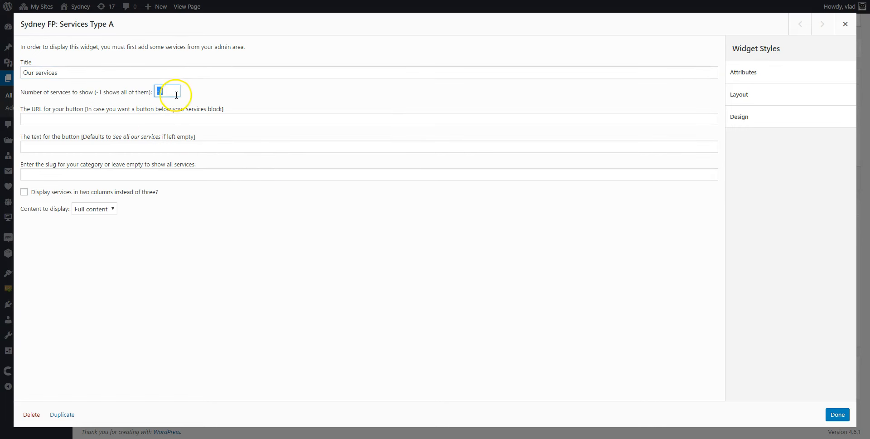
text(3)
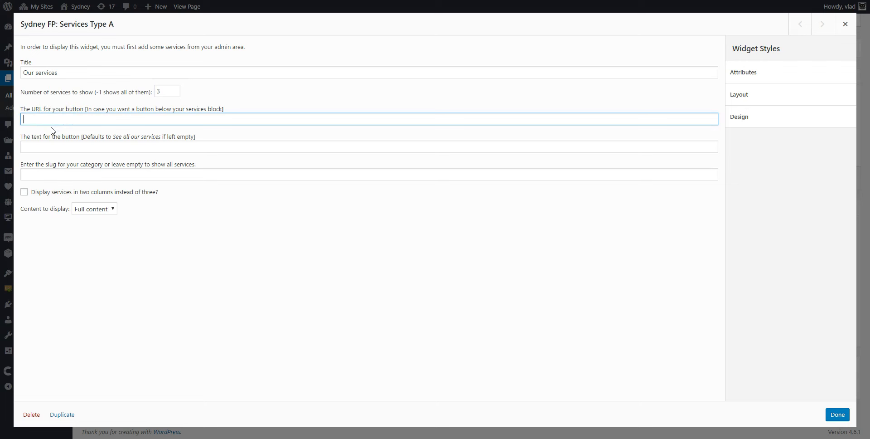
text(http://)
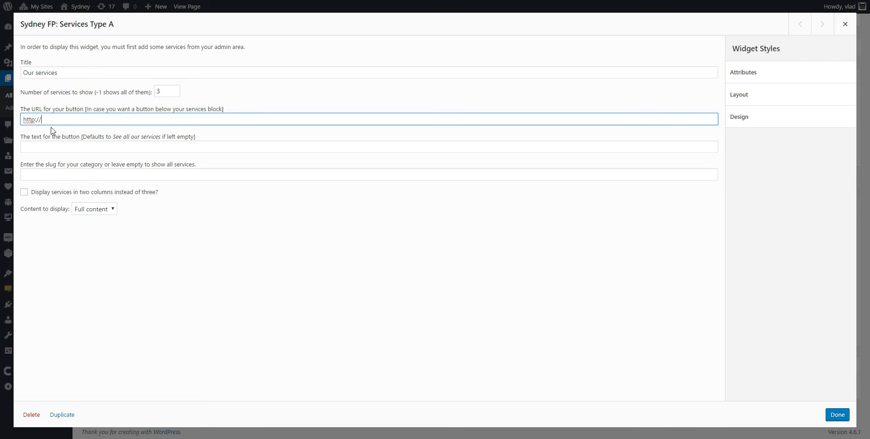
text(link,com)
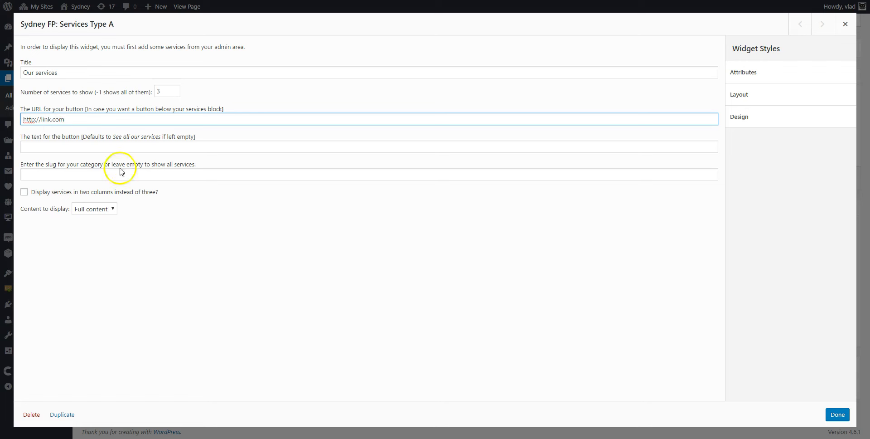
click(369, 147)
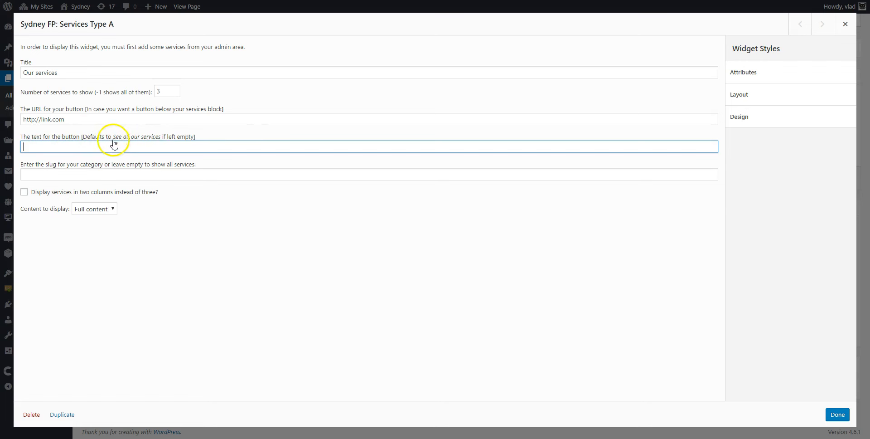
mouse_move(55, 170)
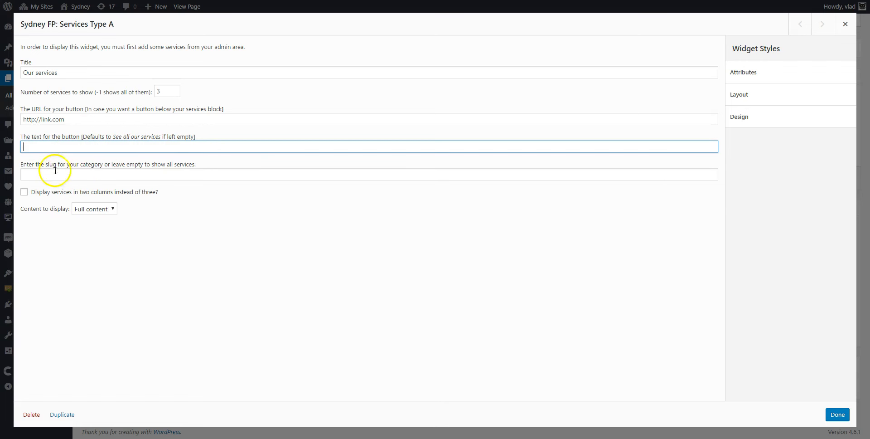
mouse_move(66, 169)
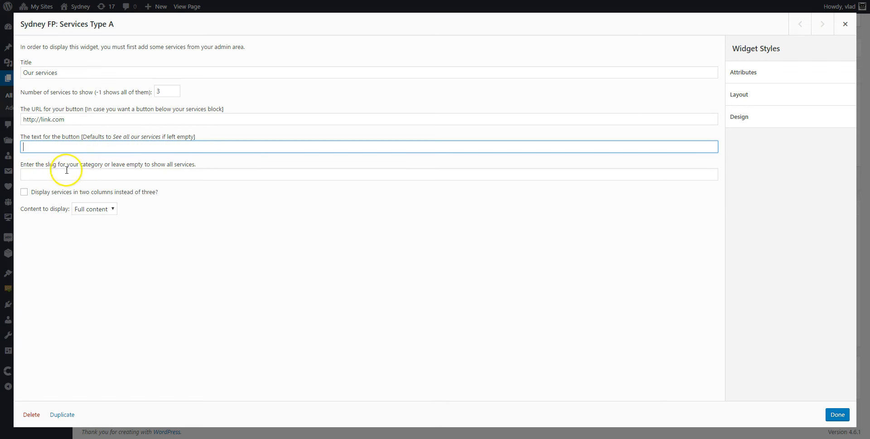
mouse_move(127, 170)
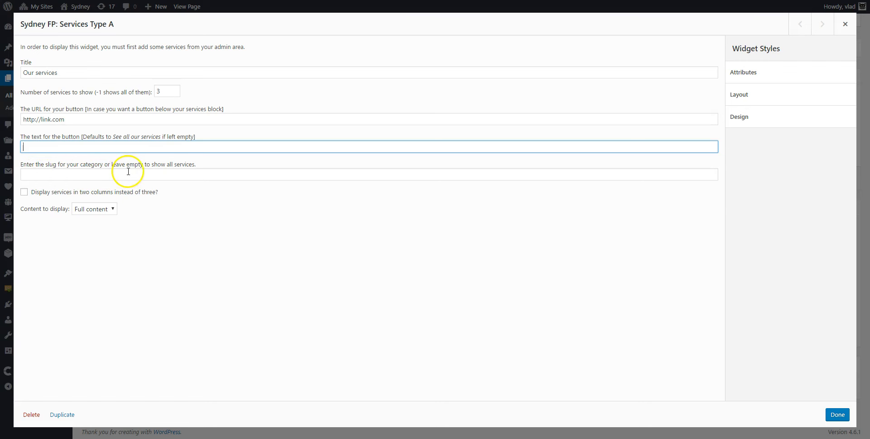
mouse_move(78, 269)
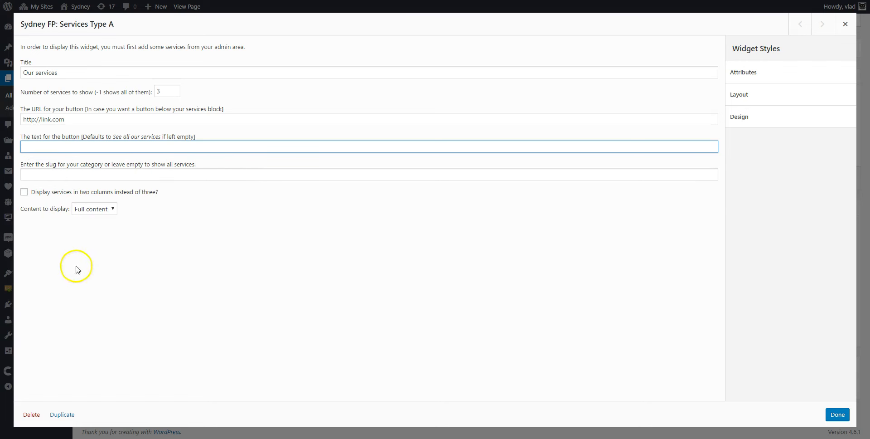
mouse_move(88, 206)
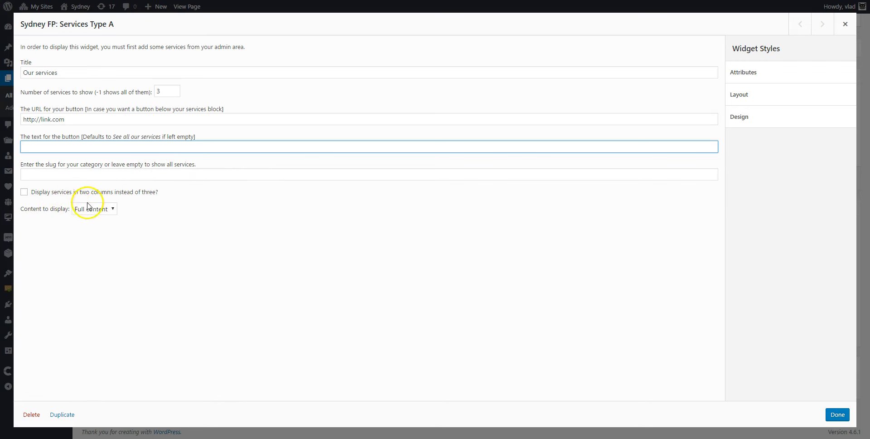
mouse_move(136, 201)
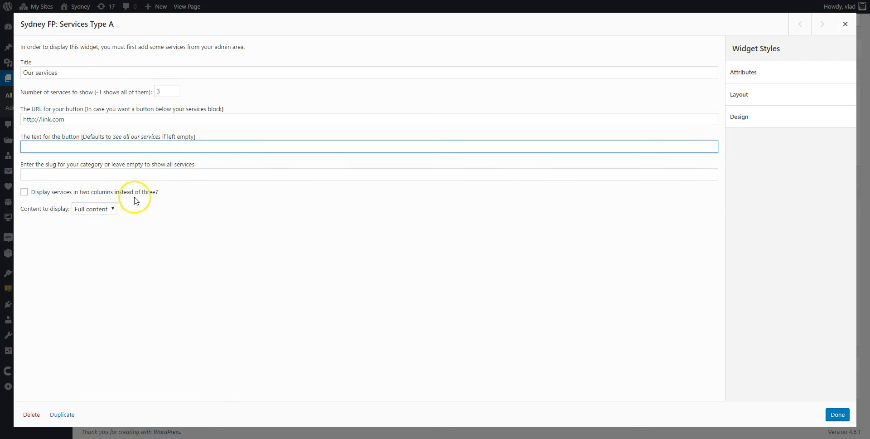
Save the page, check the Our Services section live, and return to editing
click(93, 208)
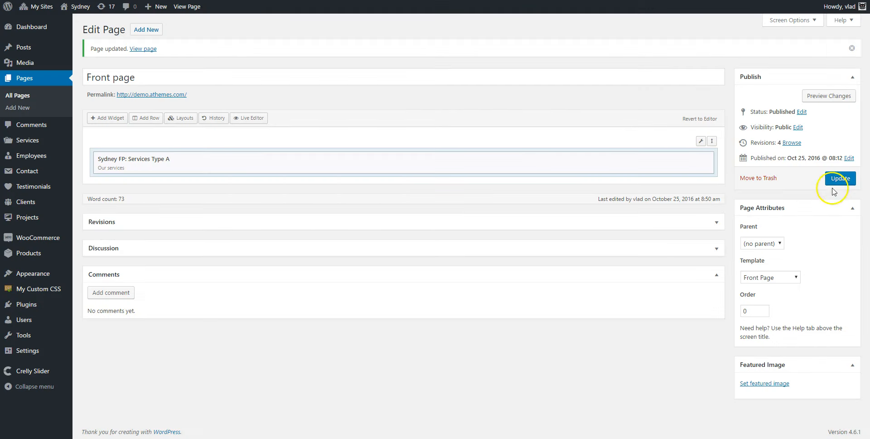
click(839, 177)
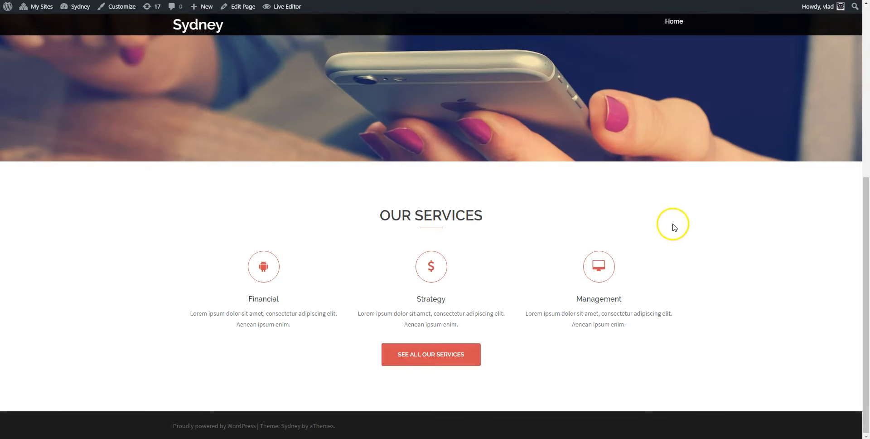
mouse_move(706, 325)
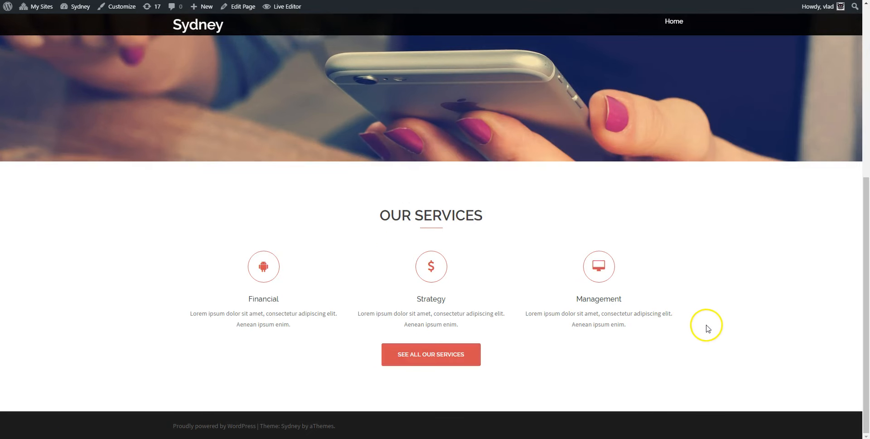
click(242, 6)
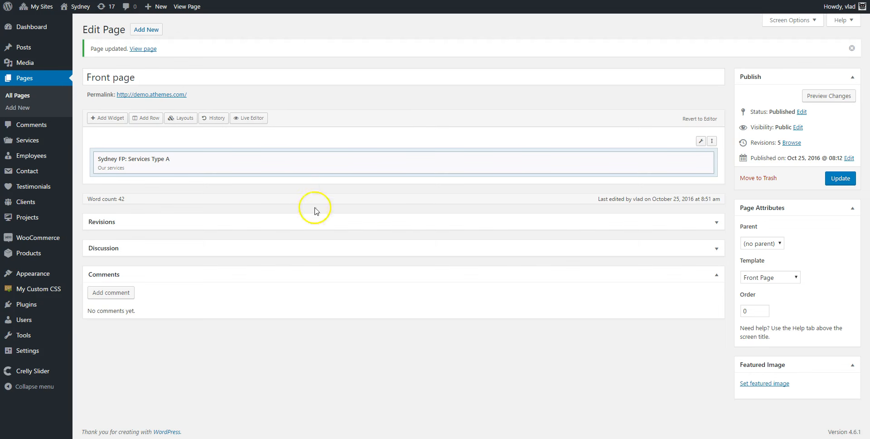
mouse_move(149, 118)
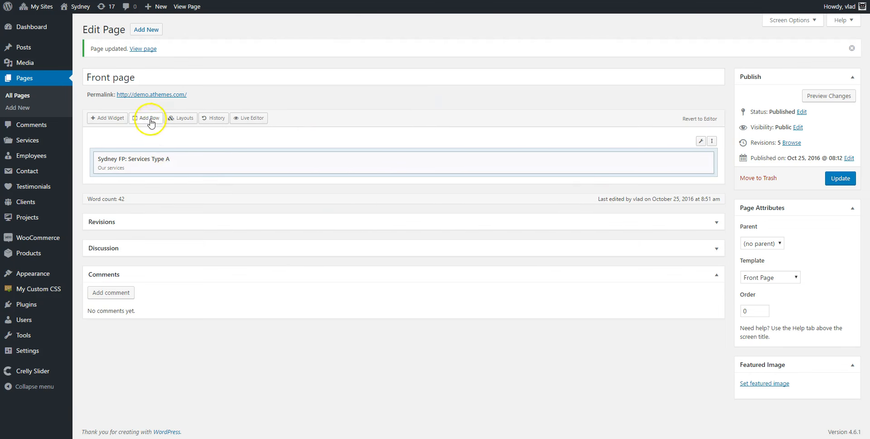
Add a row below services holding a Sydney FP: Employees widget and save
click(148, 118)
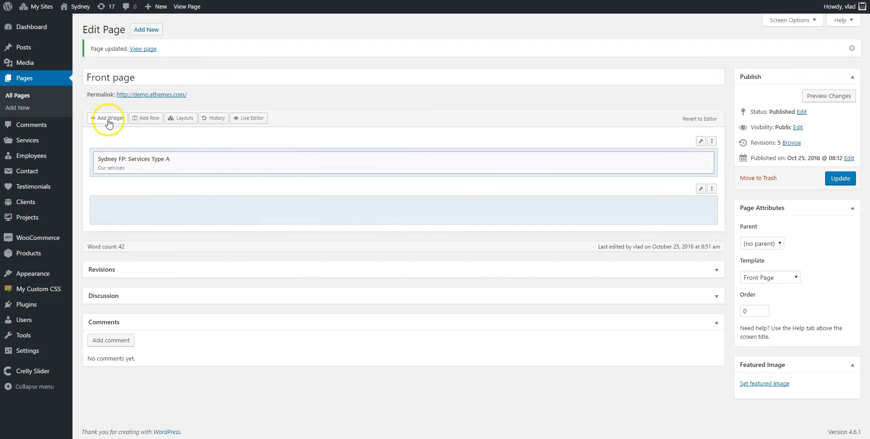
click(108, 118)
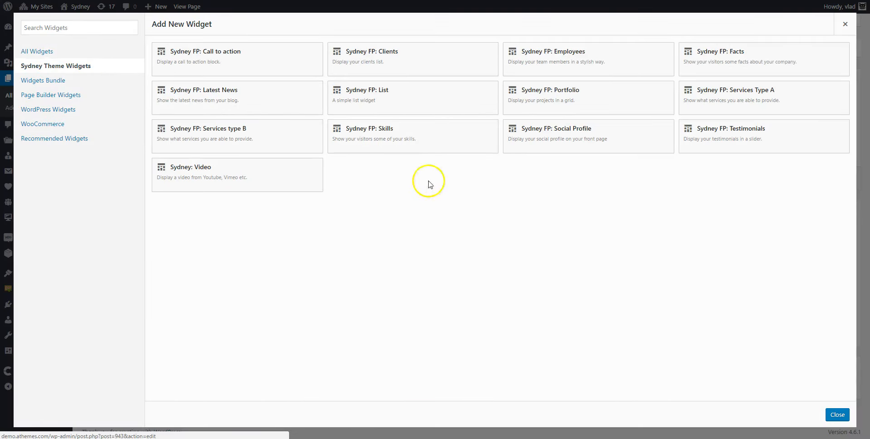
mouse_move(433, 208)
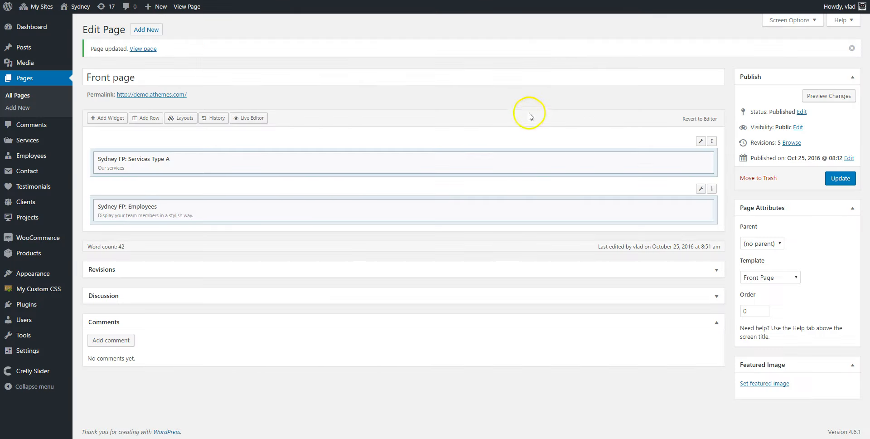
click(839, 178)
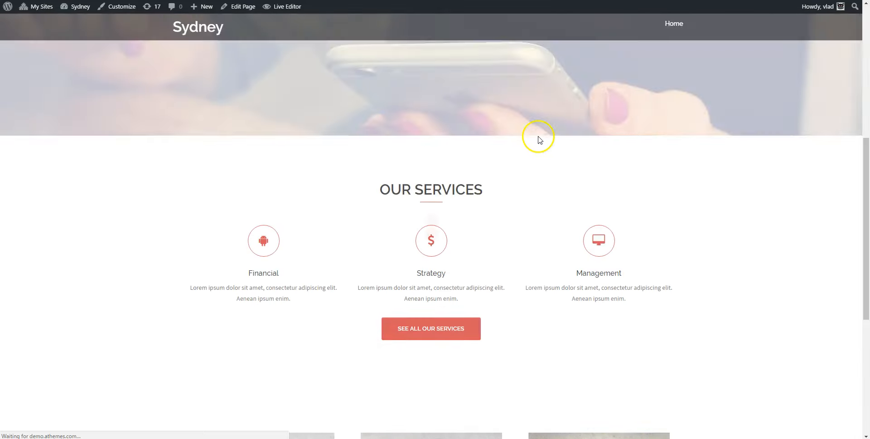
Preview the team carousel live, sliding it forward and back, then return to editing
scroll(down, 3)
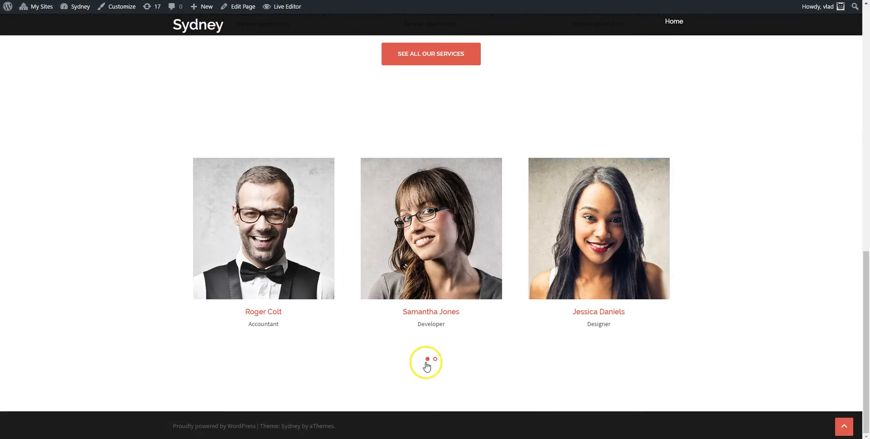
click(427, 359)
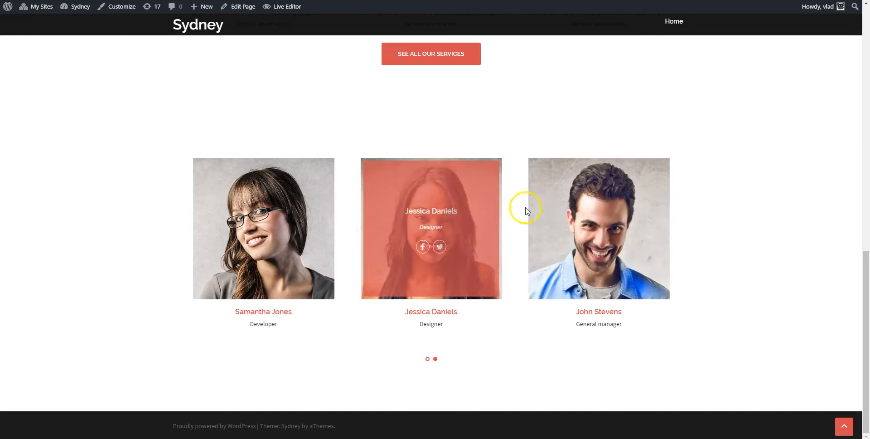
click(427, 359)
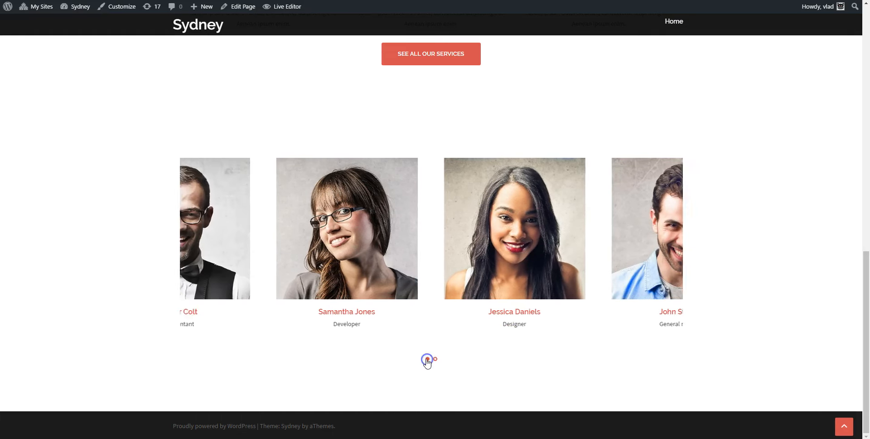
click(243, 7)
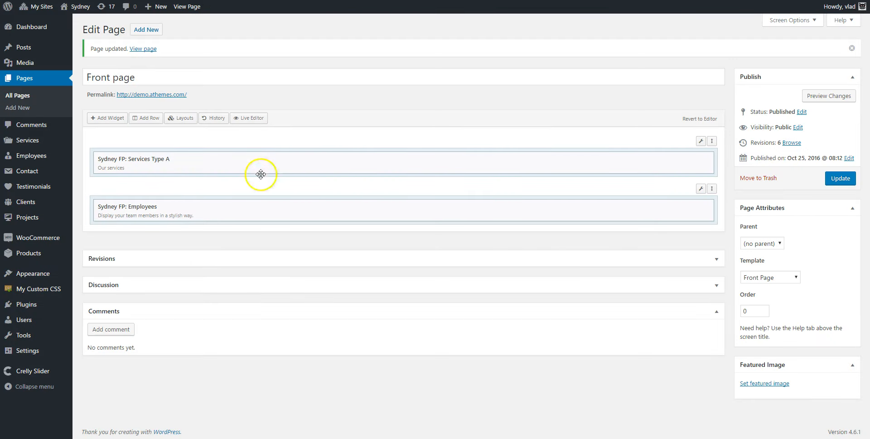
Insert a row between Services and Employees with a Sydney FP: Testimonials widget
click(145, 117)
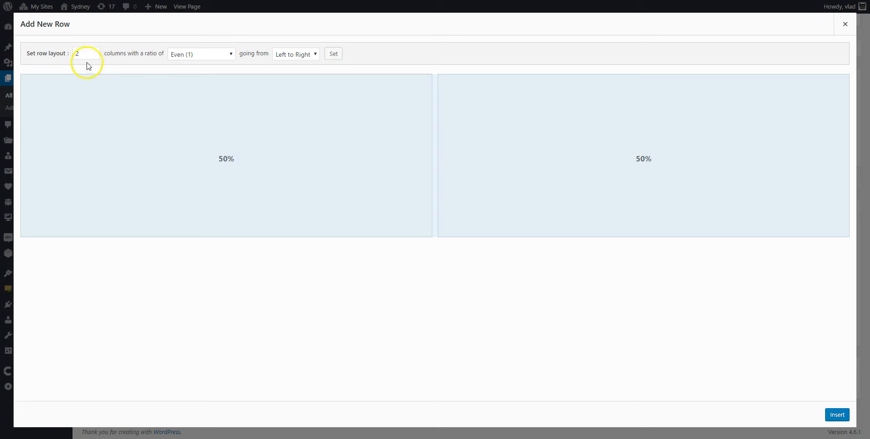
click(836, 414)
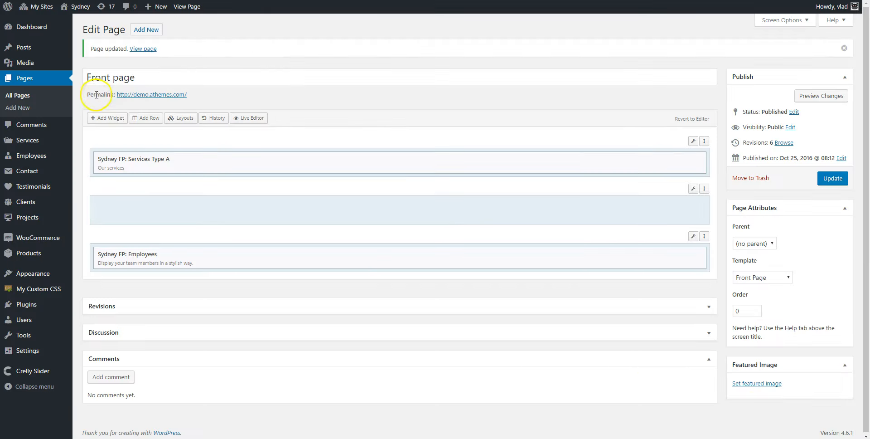
click(107, 118)
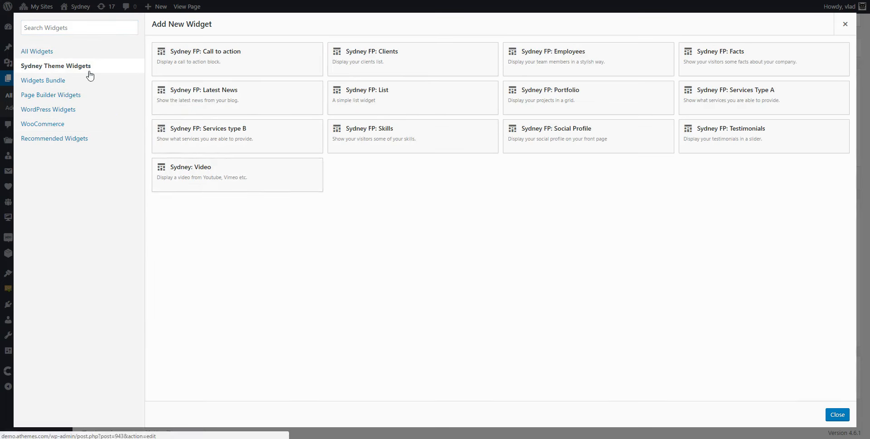
mouse_move(729, 183)
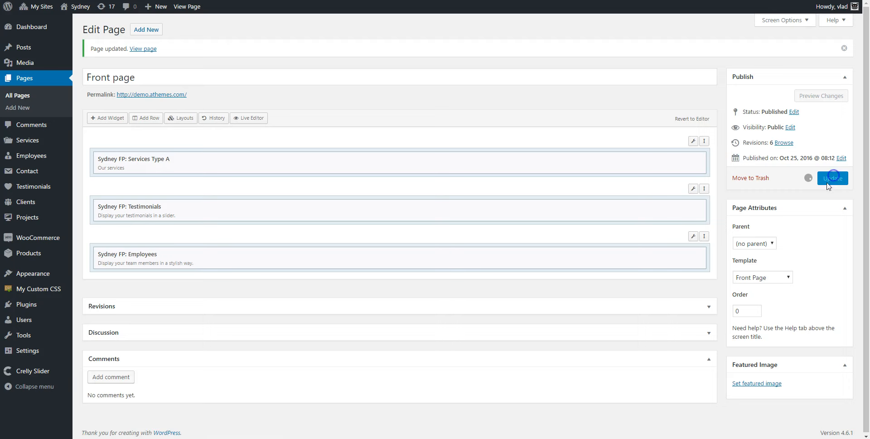
Save the page, check the testimonial slider live, and return to editing
click(832, 177)
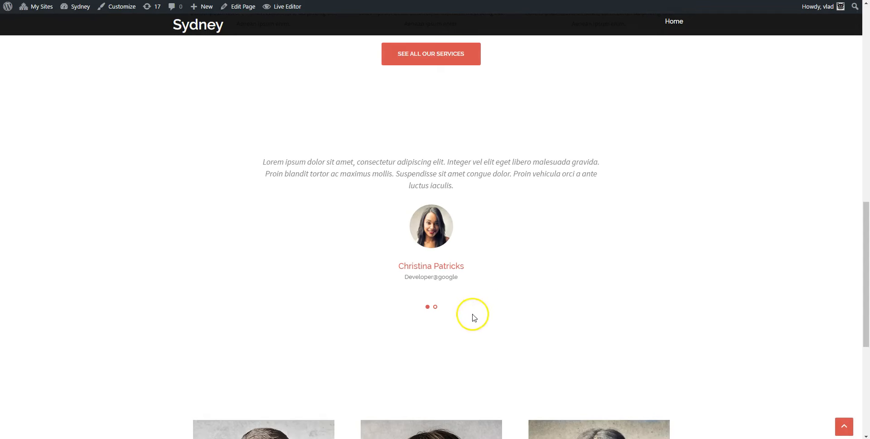
click(435, 307)
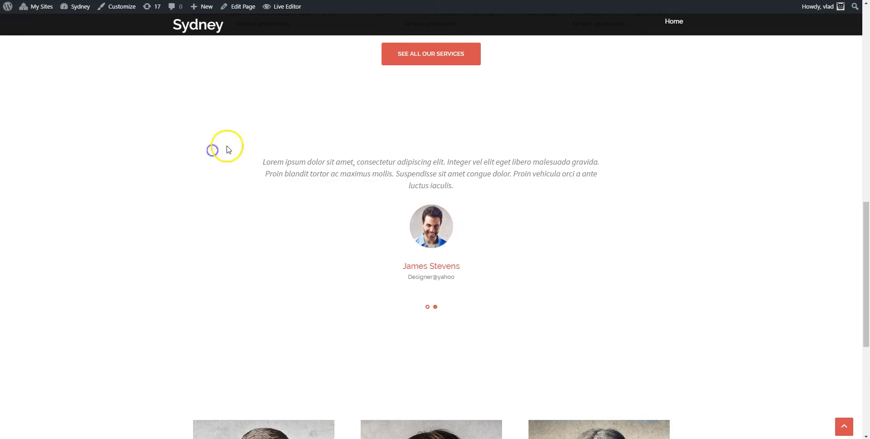
click(242, 7)
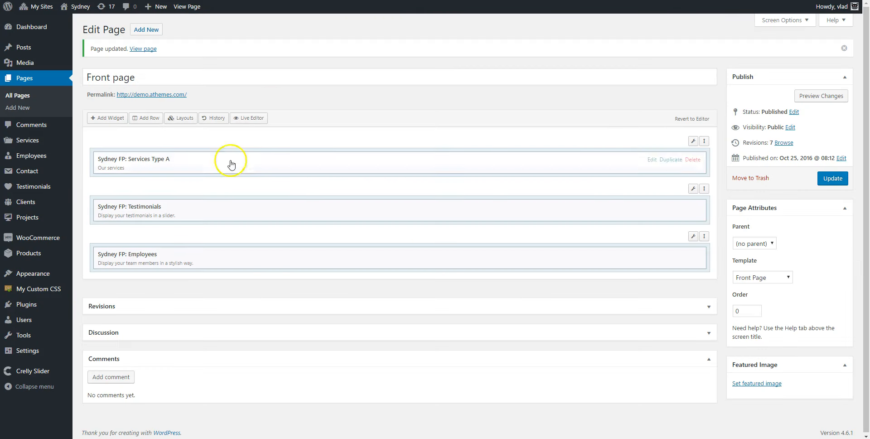
Add a row below Employees and place a Text widget in it via the 'text' search
click(146, 118)
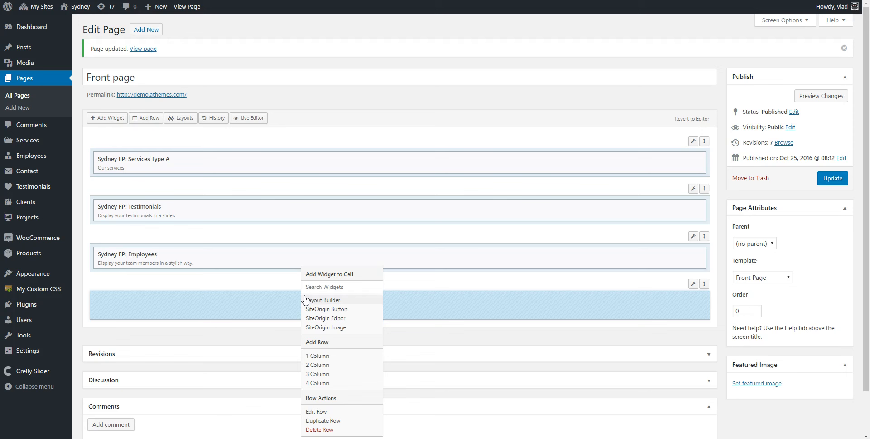
text(text)
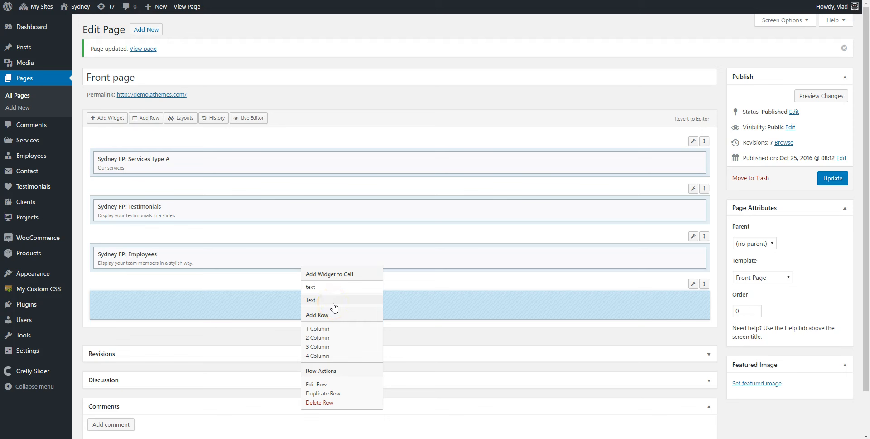
click(310, 300)
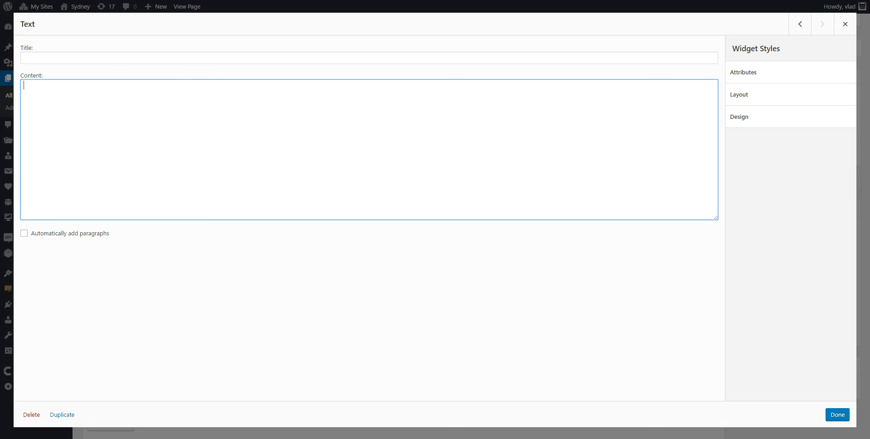
Give the Text widget content 'Some text here' and title 'Some title here', then finish
text(Some text here)
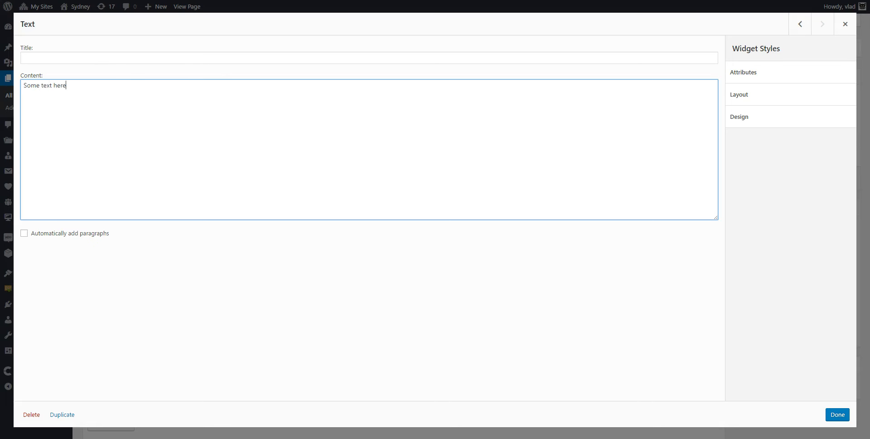
text(Som)
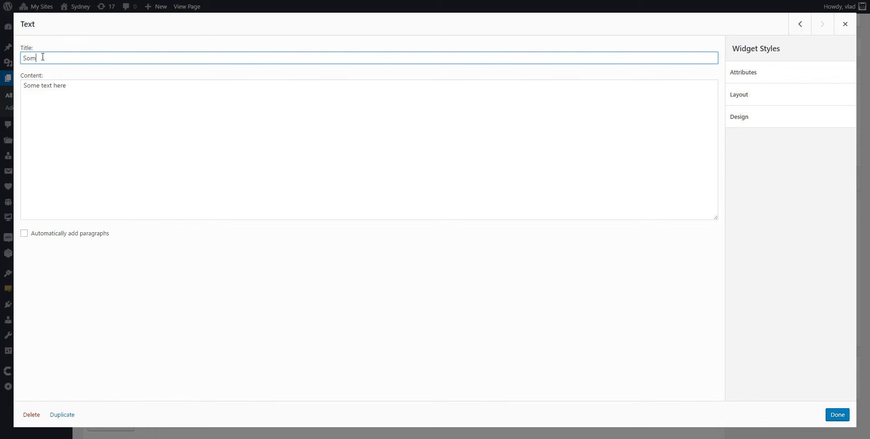
text(e title here)
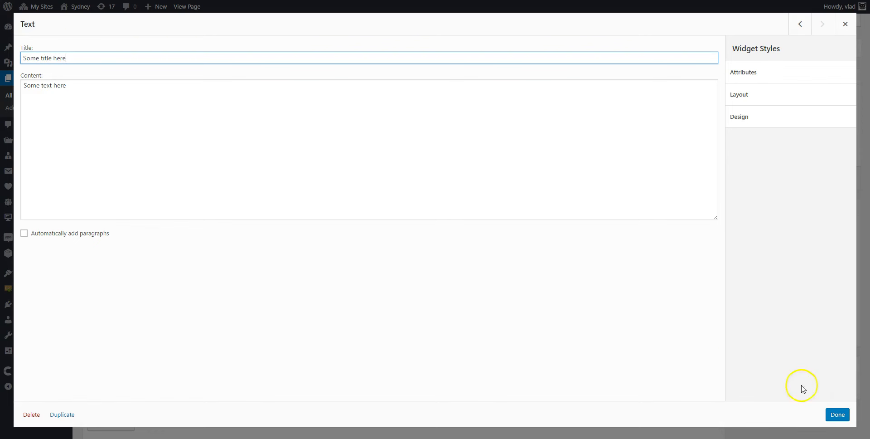
click(836, 414)
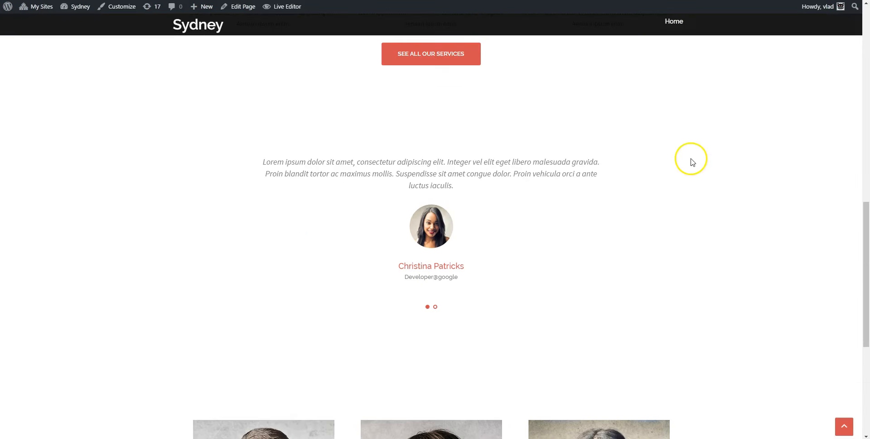
scroll(down, 3)
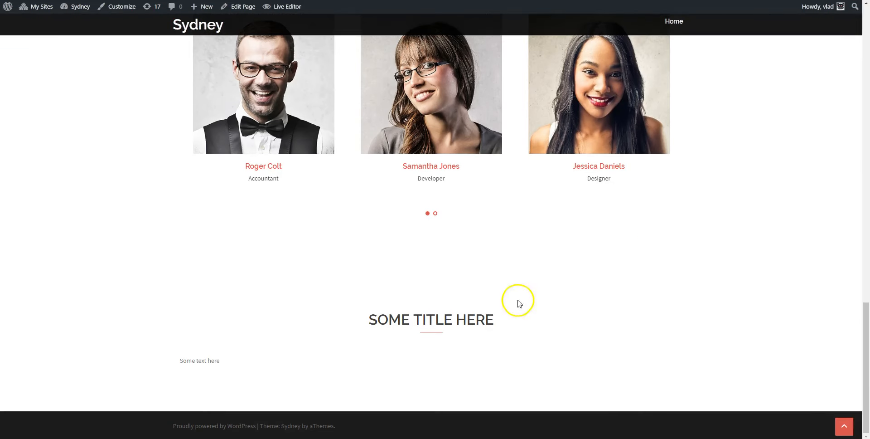
mouse_move(321, 355)
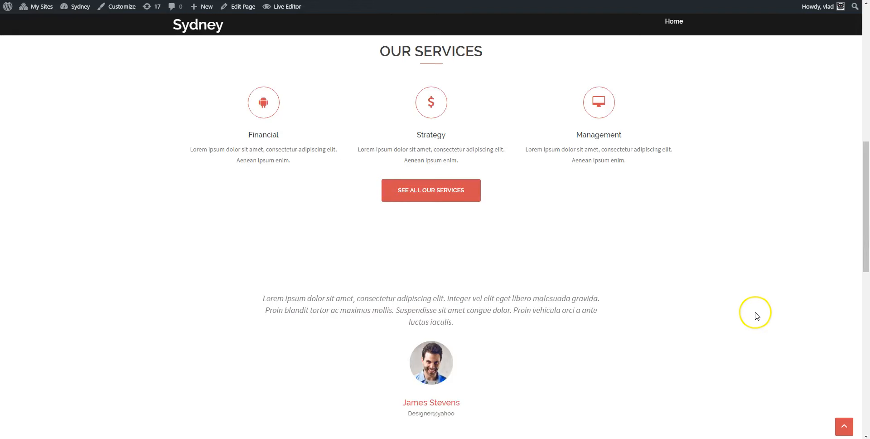
scroll(up, 3)
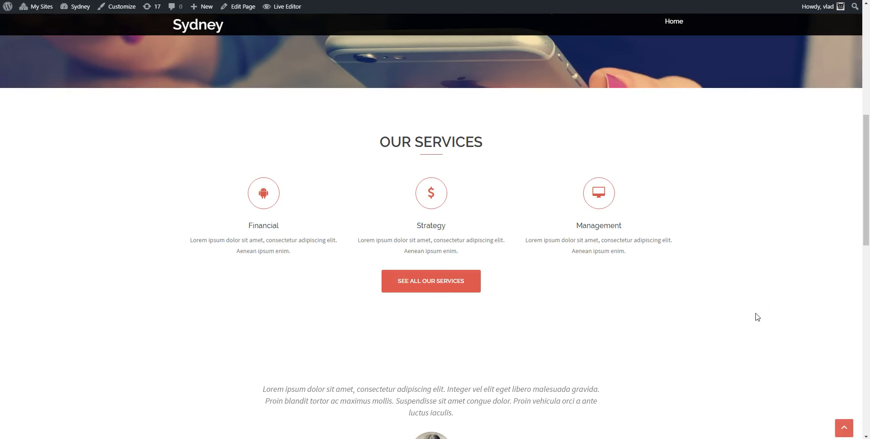